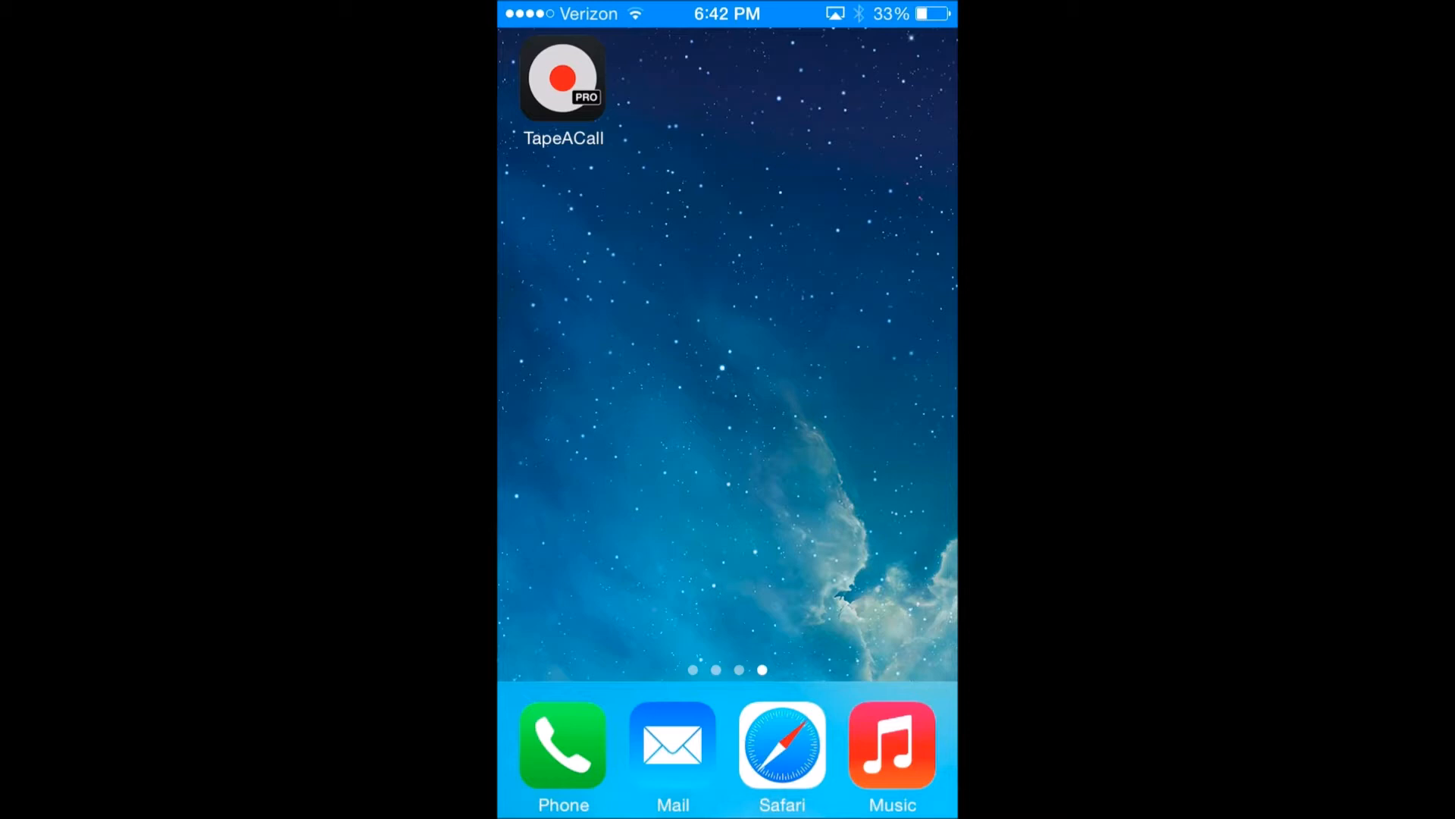
Step: Launch TapeACall from the home screen to view saved recordings
click(563, 79)
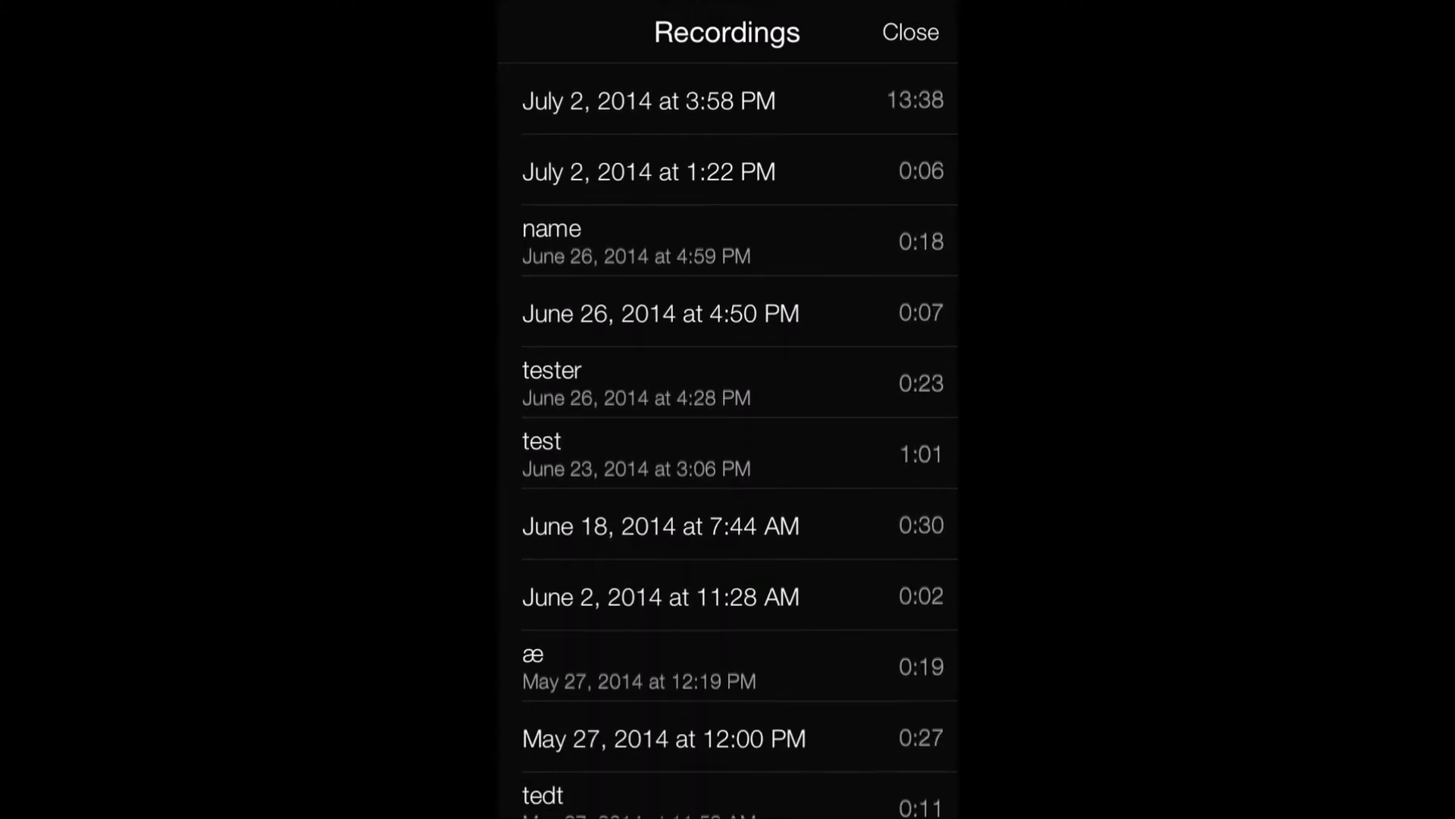
Step: Play the July 2, 2014 3:58 PM recording, pause at 5:30, and set speed to 1.25x
click(727, 101)
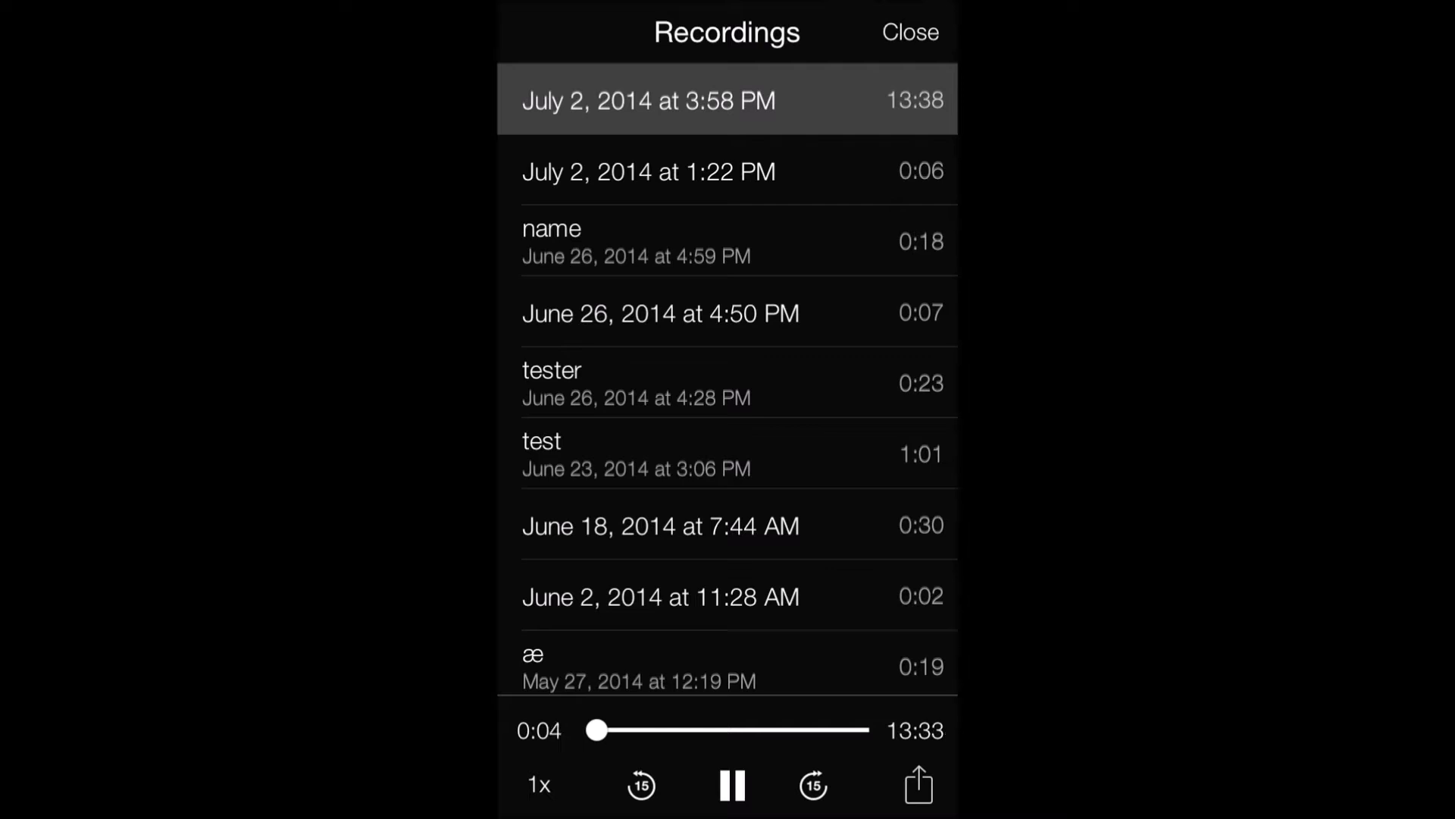
click(729, 786)
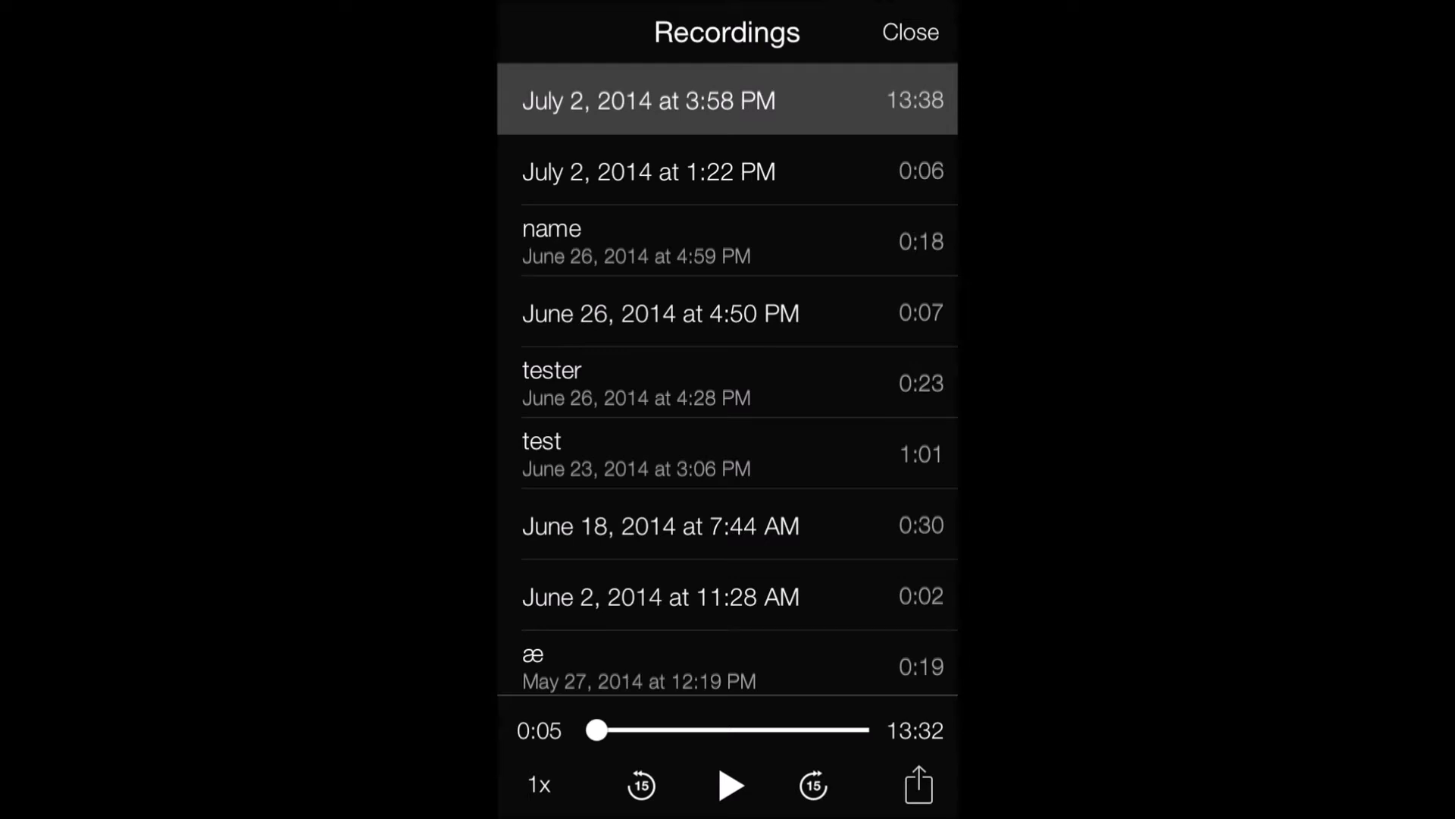
drag(596, 729, 698, 729)
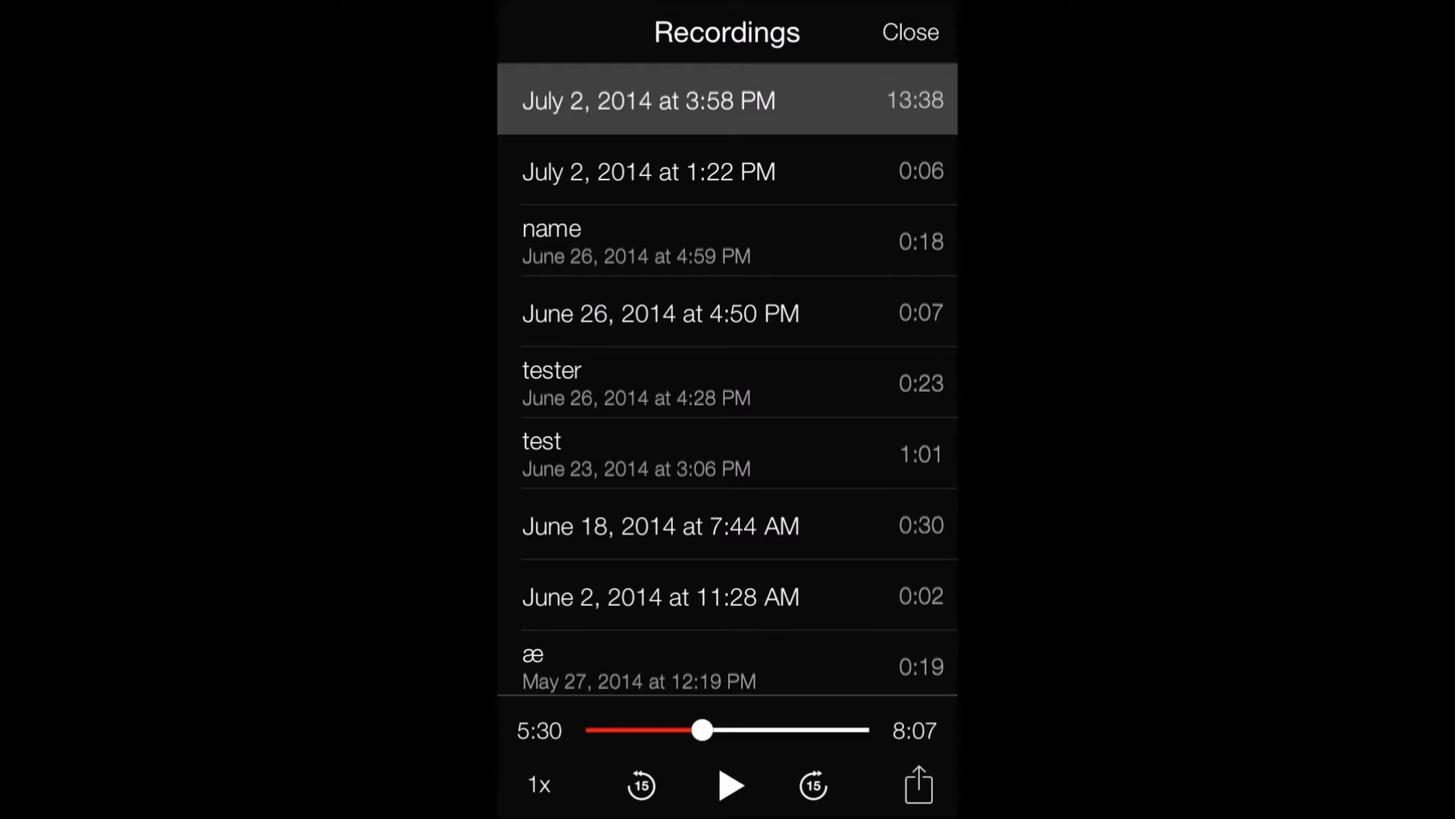
click(538, 785)
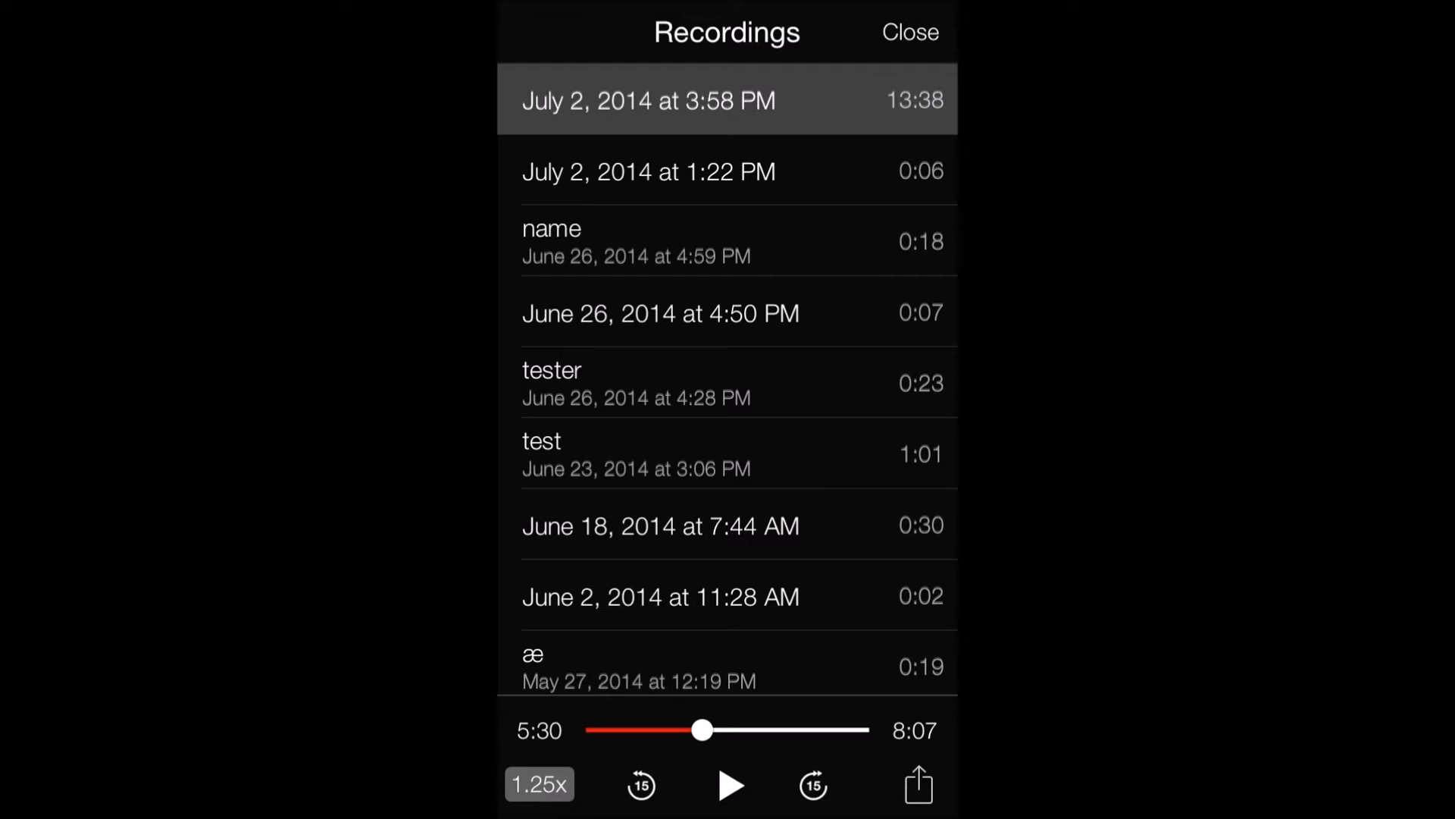
Step: Raise playback speed through 1.5x to 2x, then reveal Label and Delete on the top recording
click(538, 784)
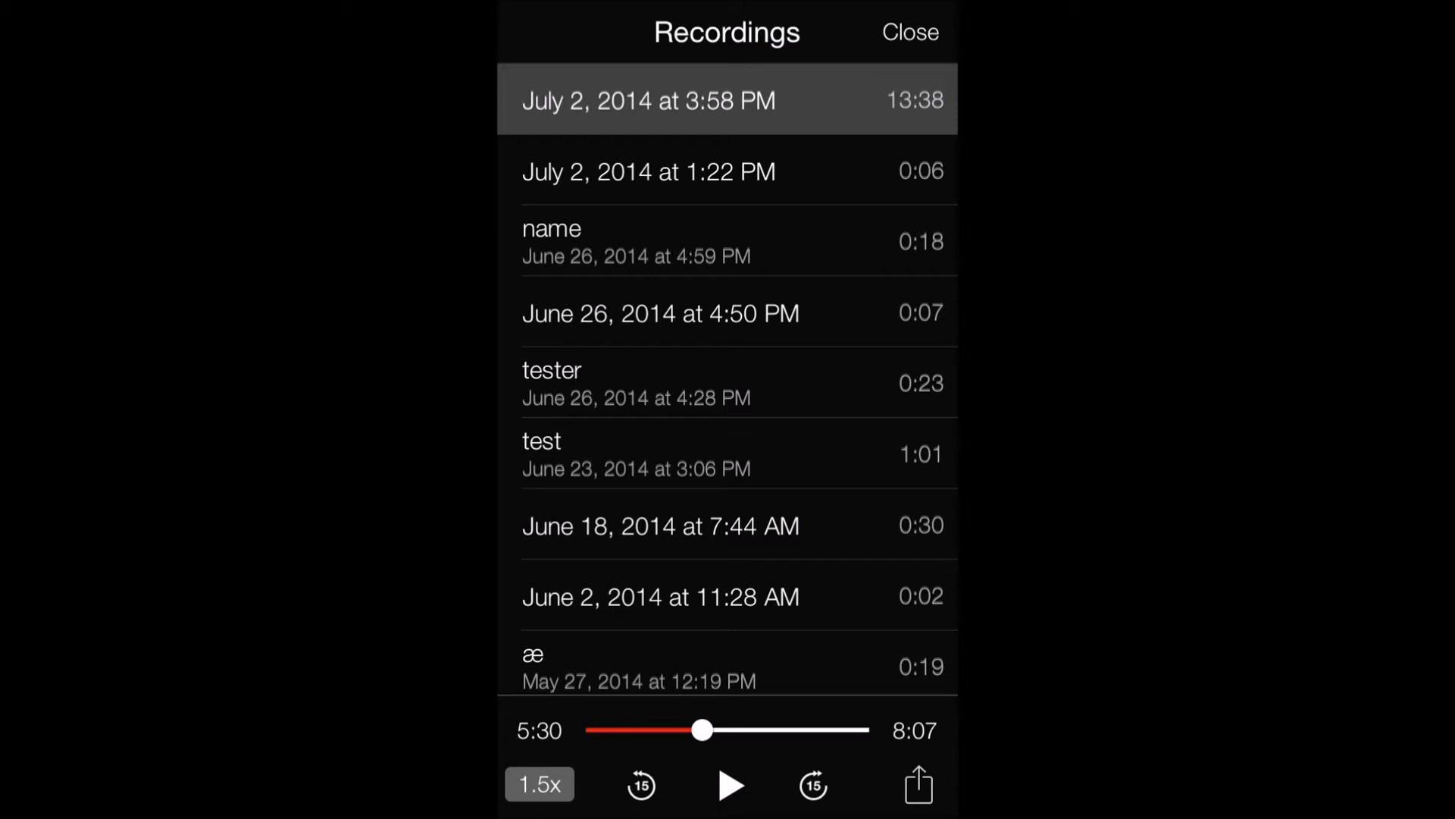
click(539, 784)
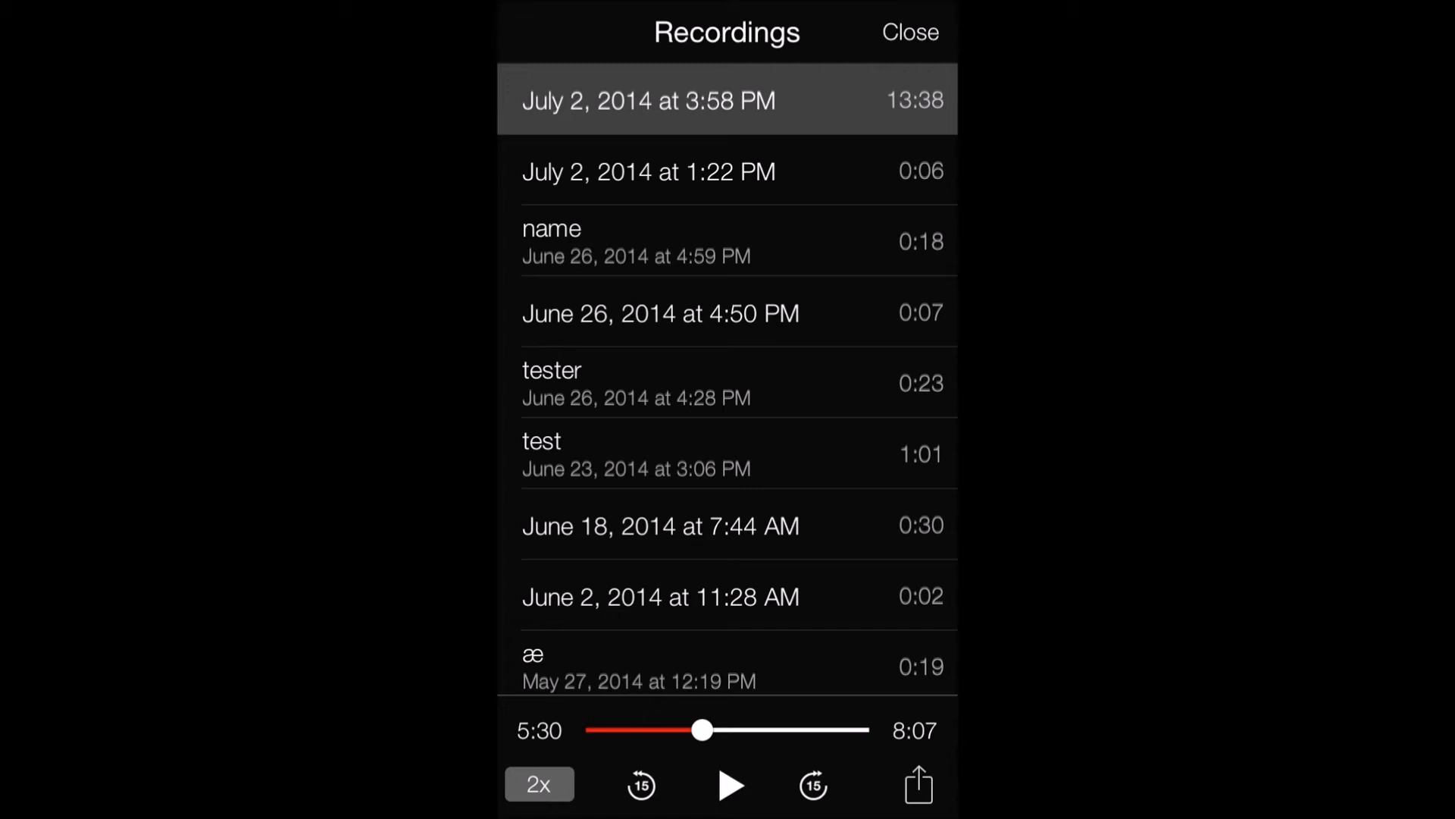
click(917, 786)
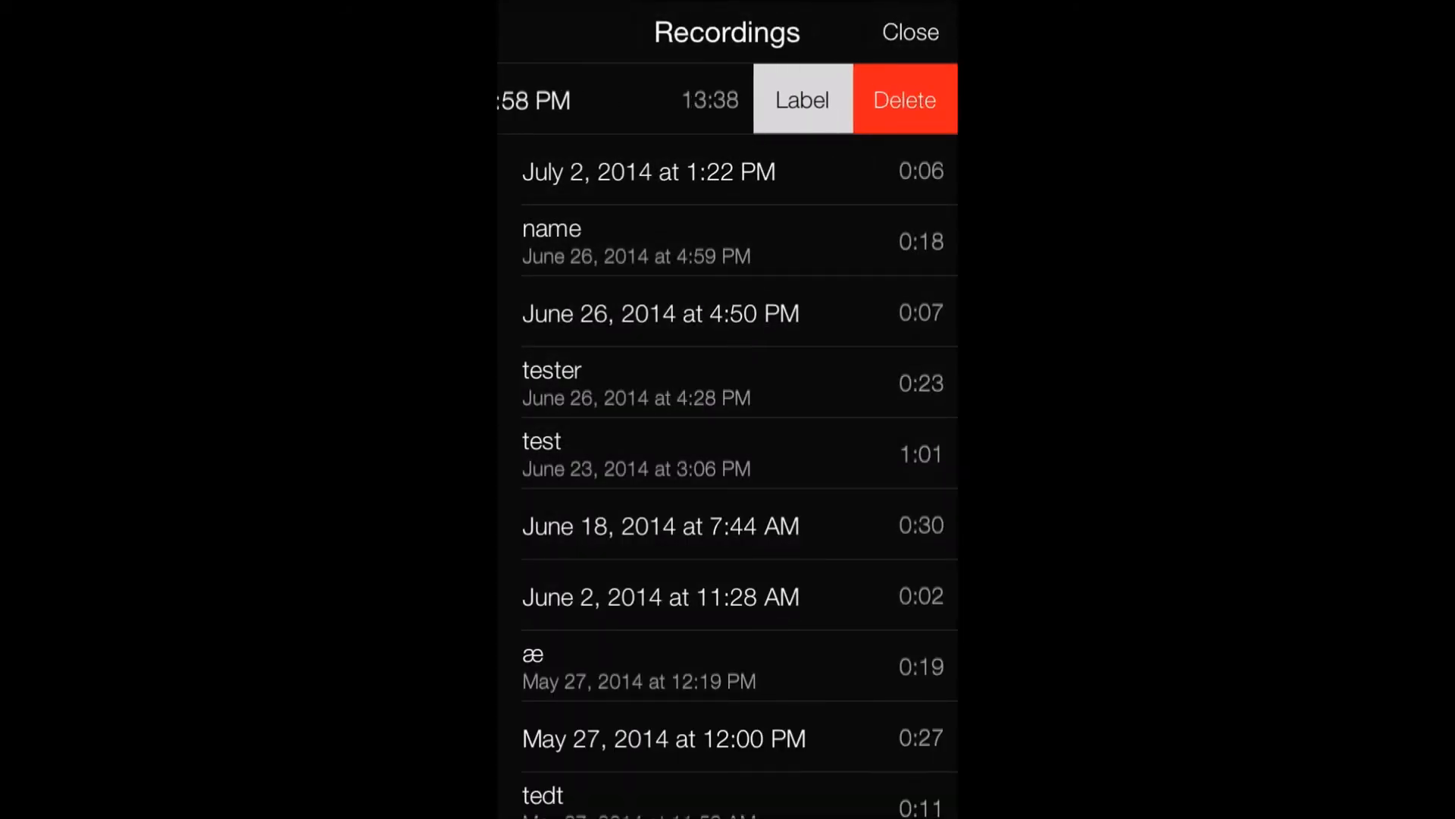
Step: Cancel the Label This Recording dialog without renaming, then close the Recordings list
click(802, 100)
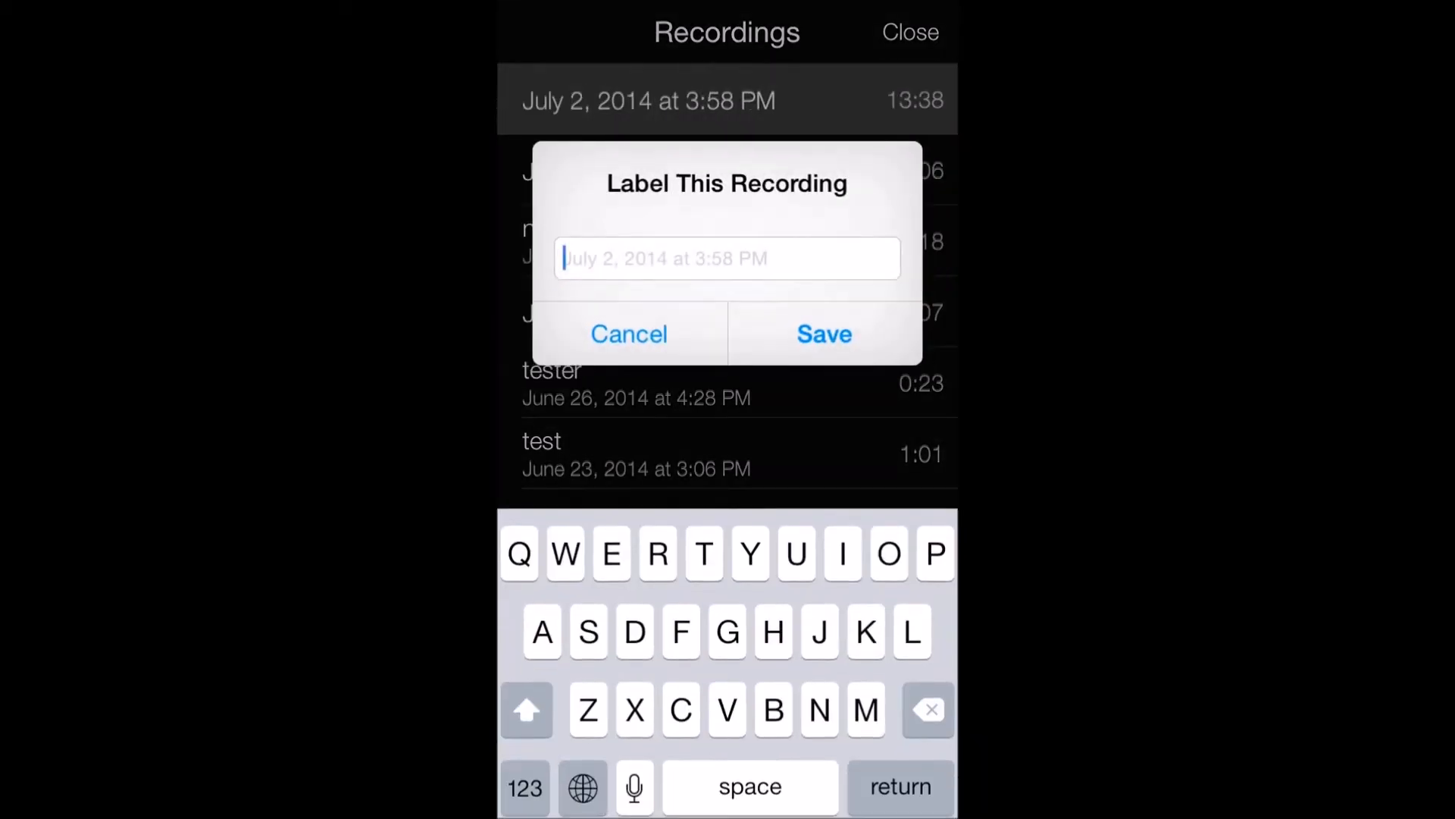
click(629, 334)
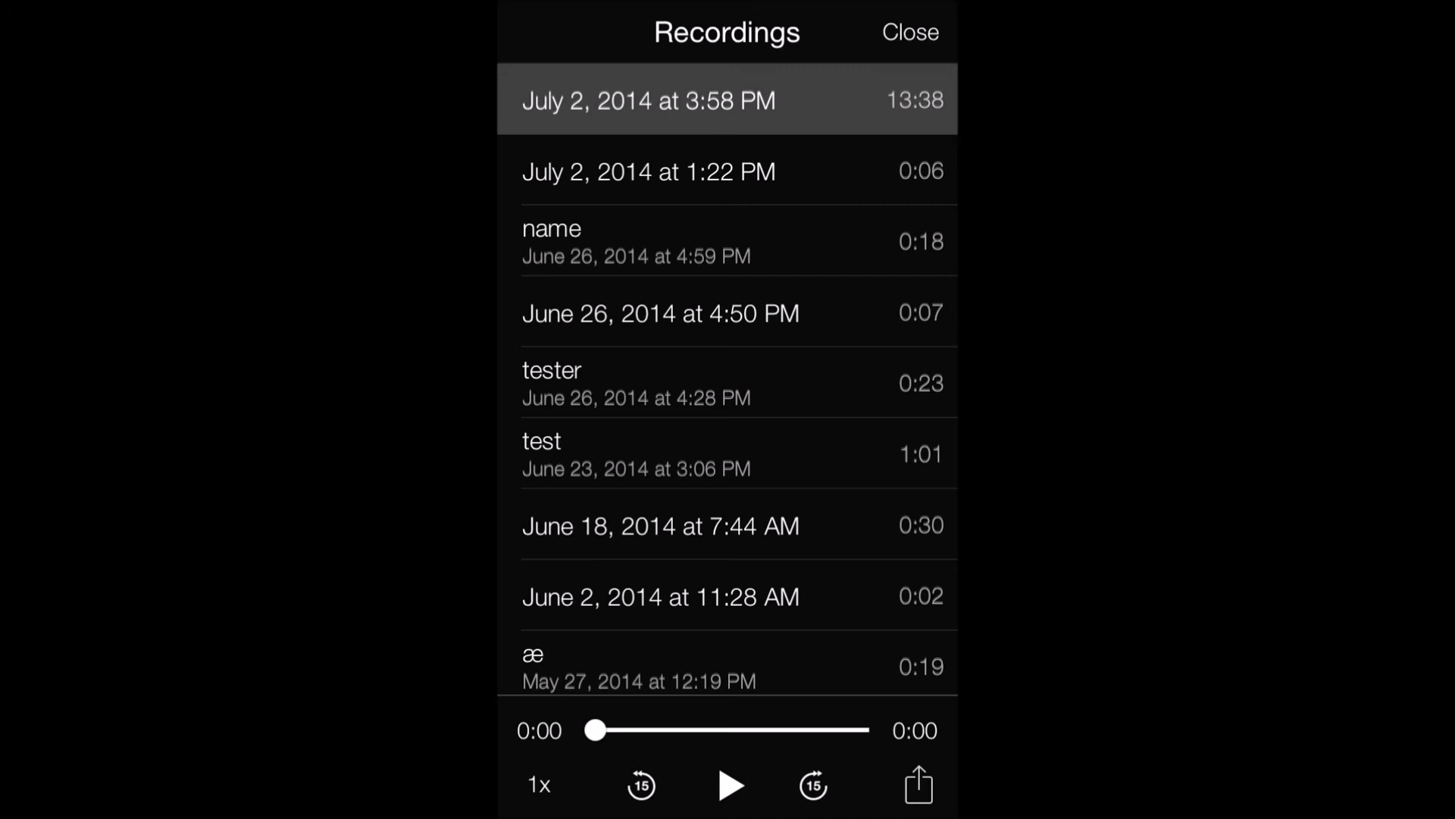
click(909, 32)
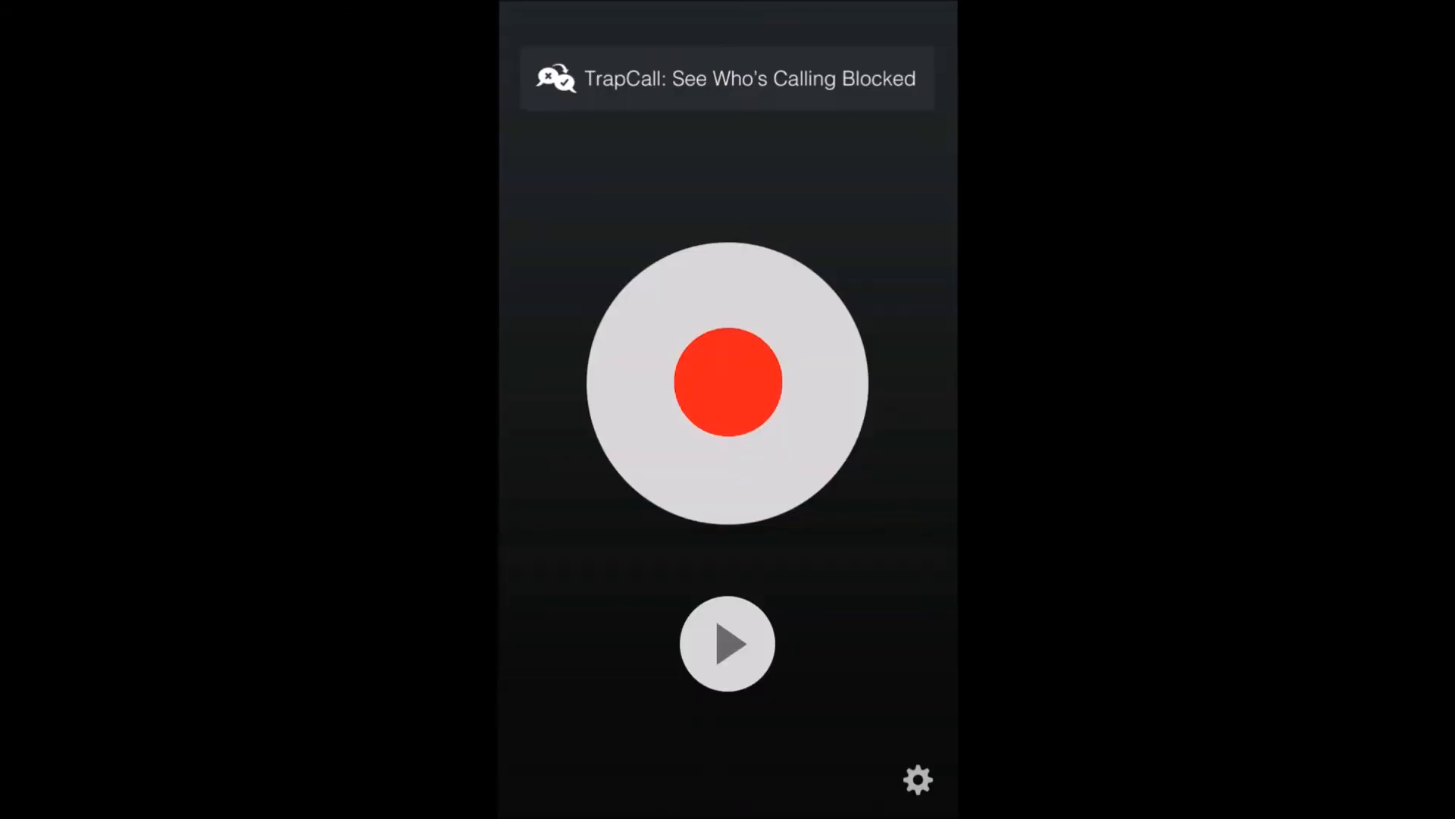
click(917, 778)
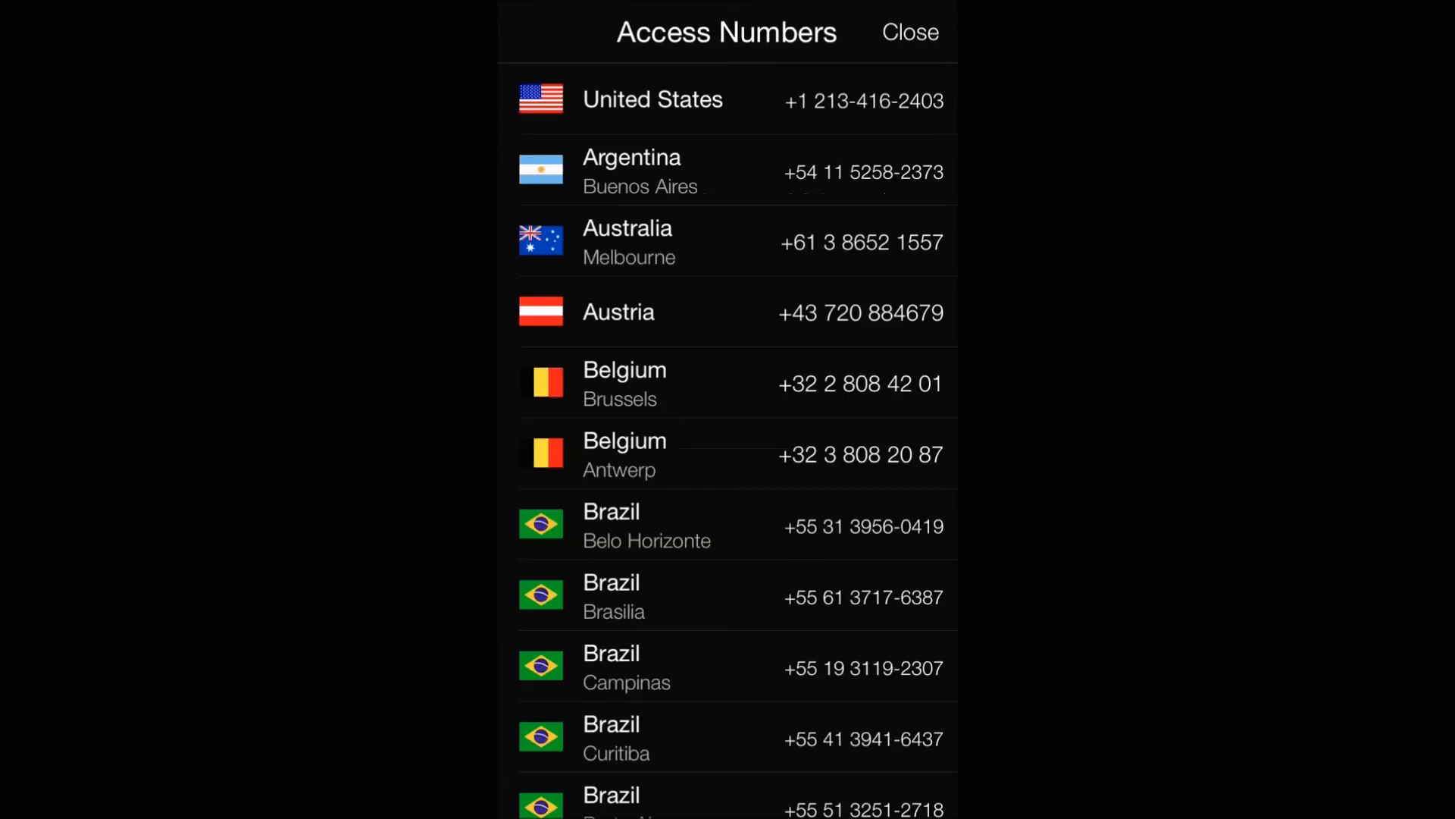
scroll(down, 3)
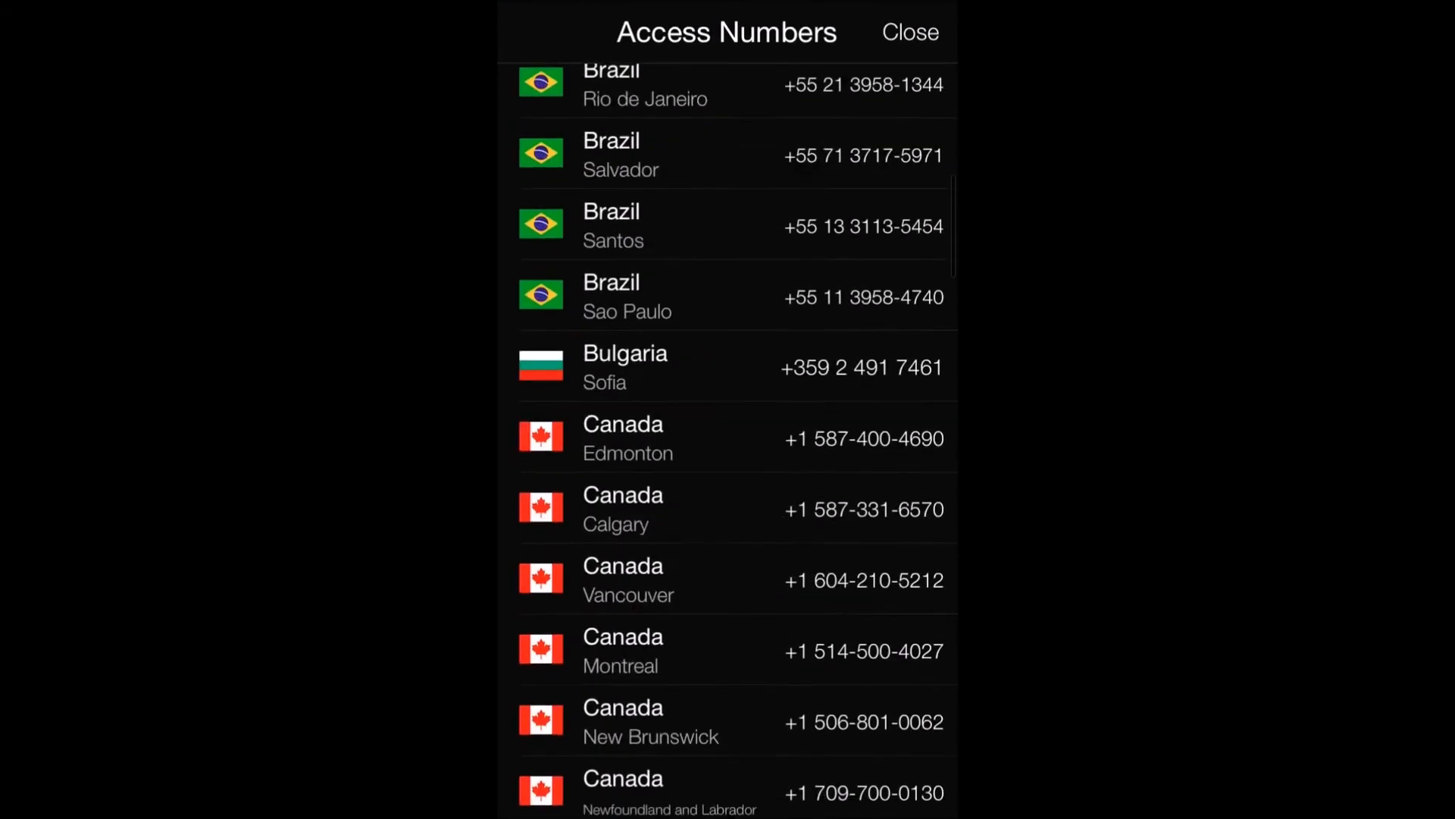
scroll(down, 3)
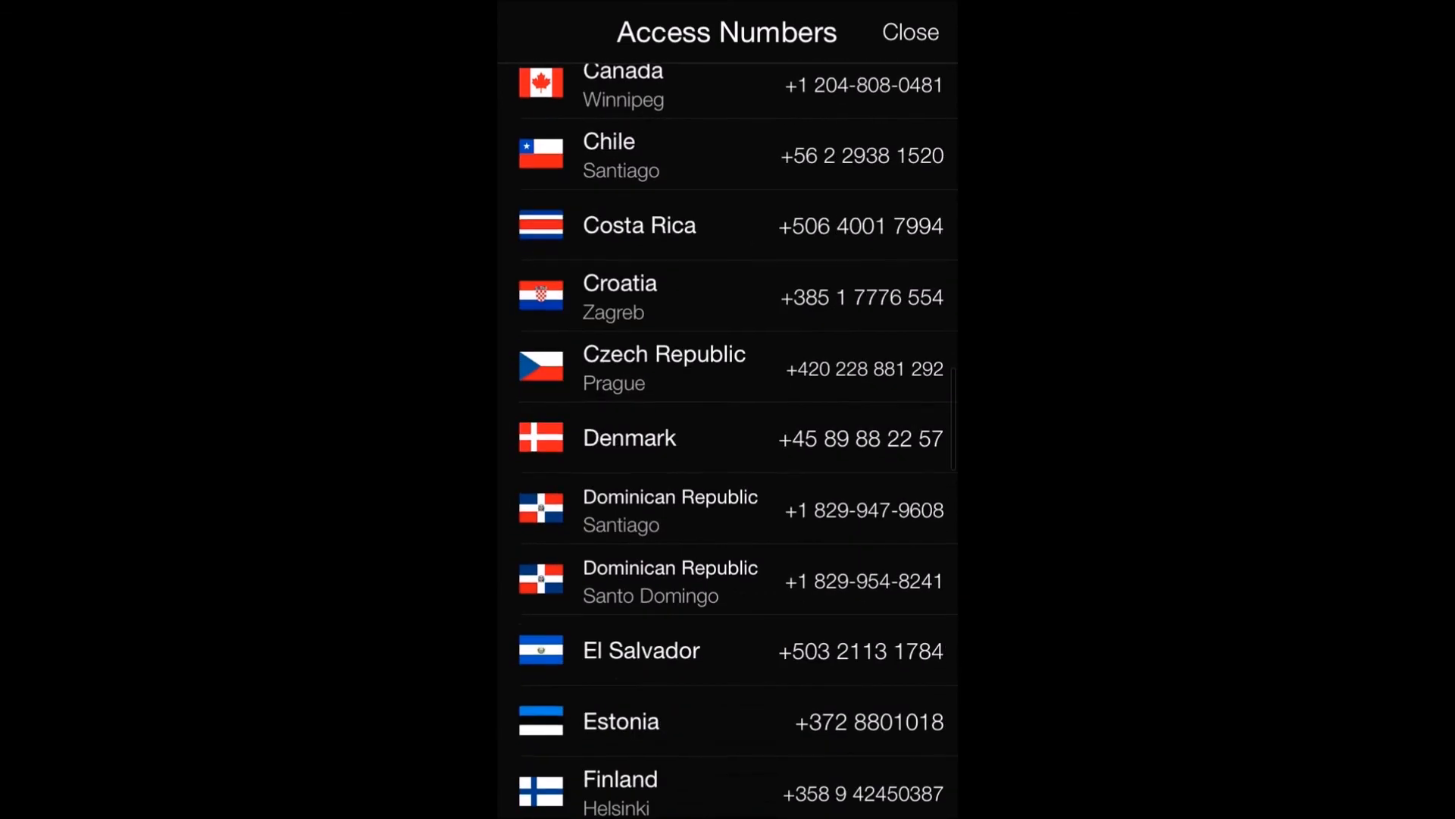
scroll(down, 3)
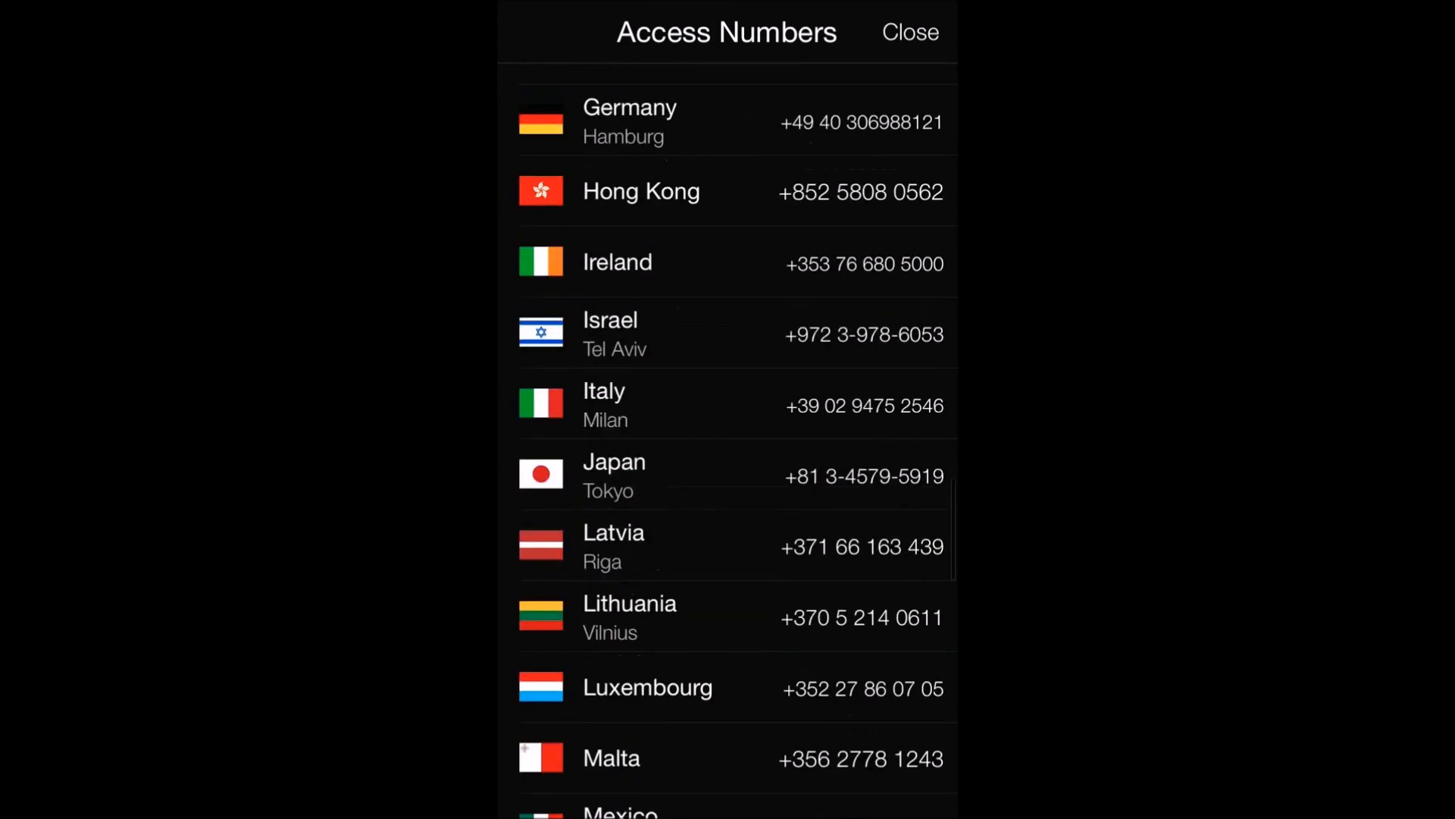
scroll(down, 3)
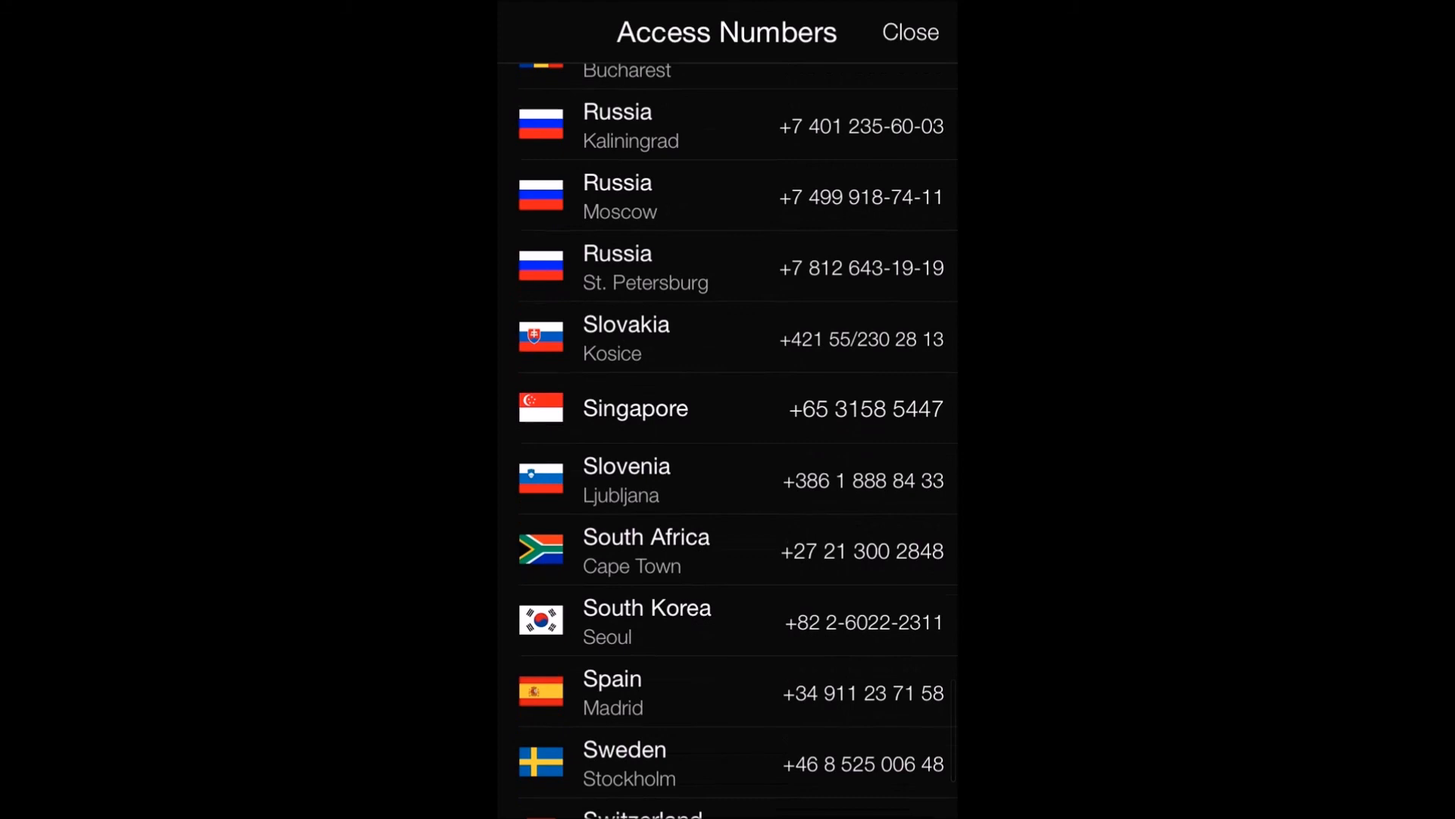
scroll(down, 3)
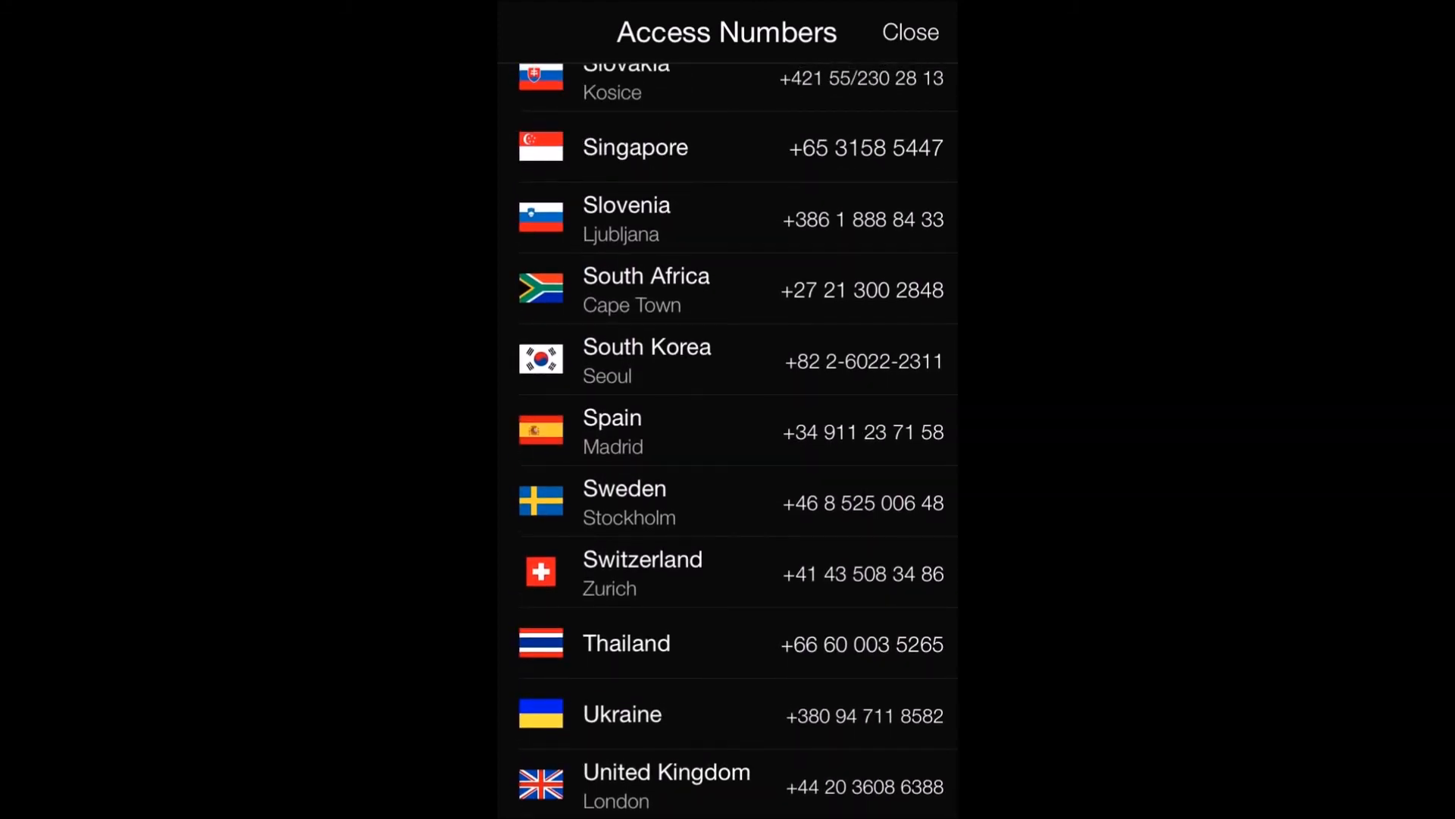
click(909, 31)
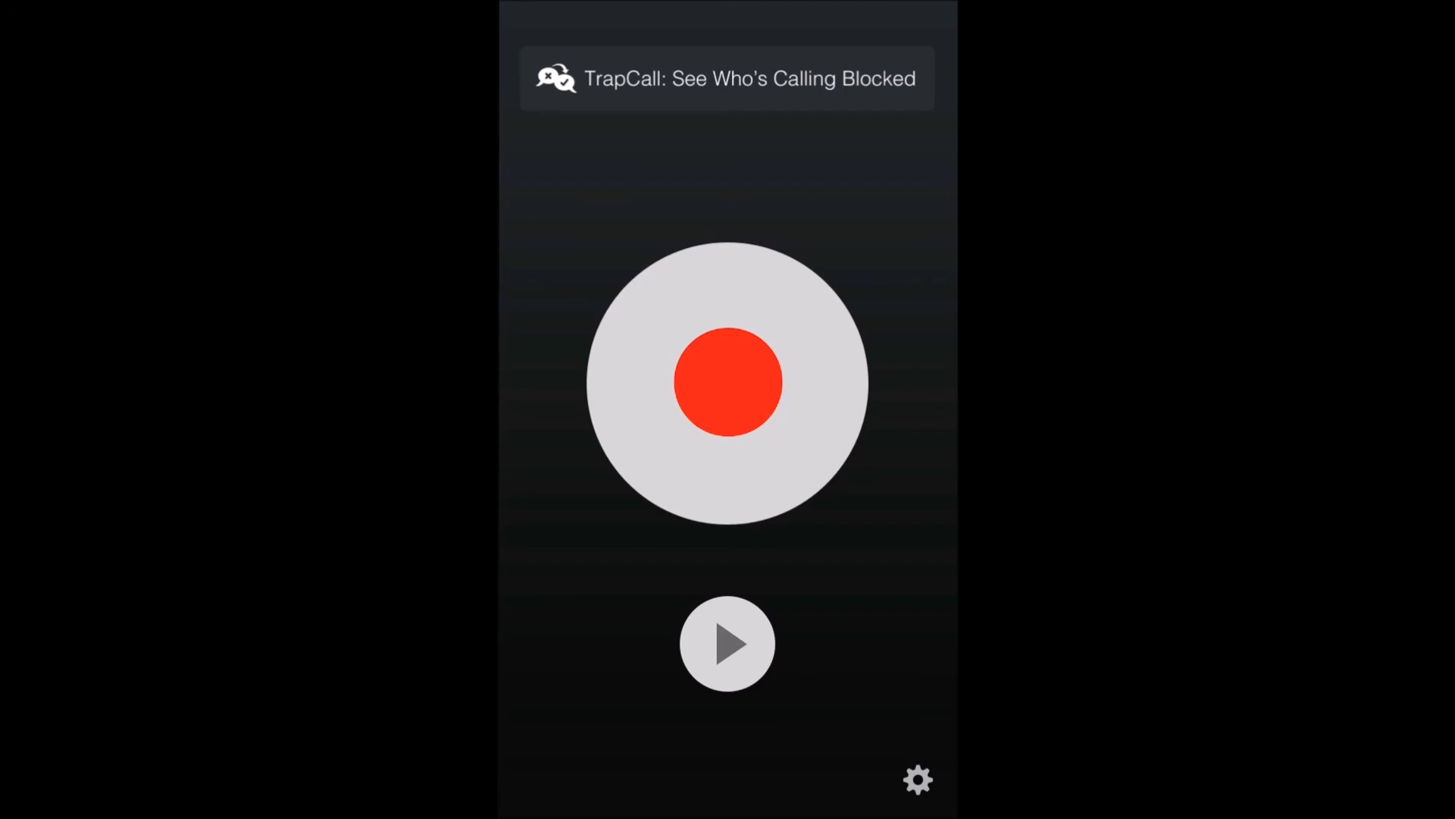